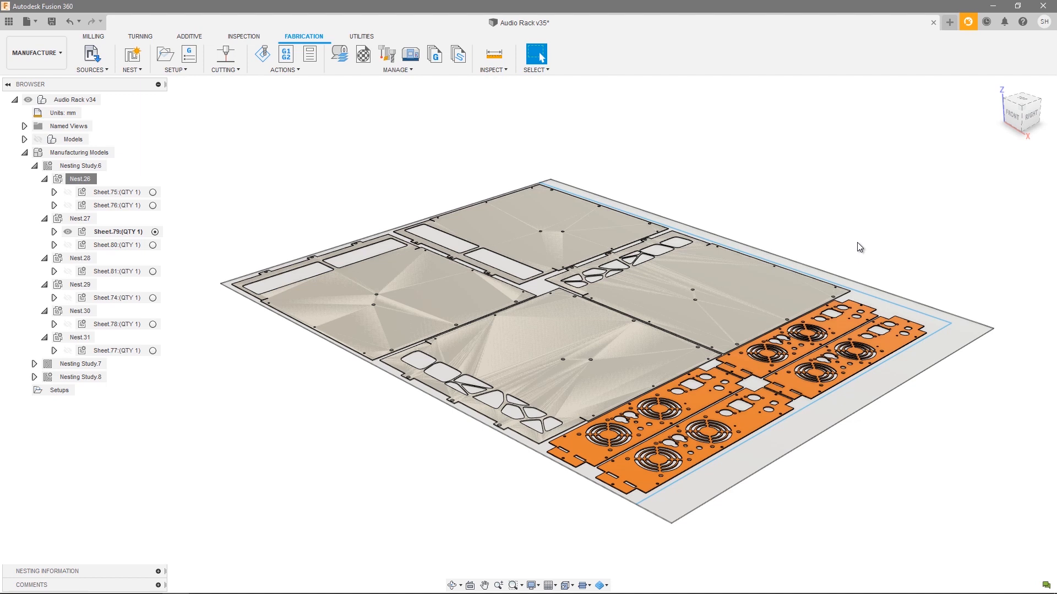
mouse_move(184, 184)
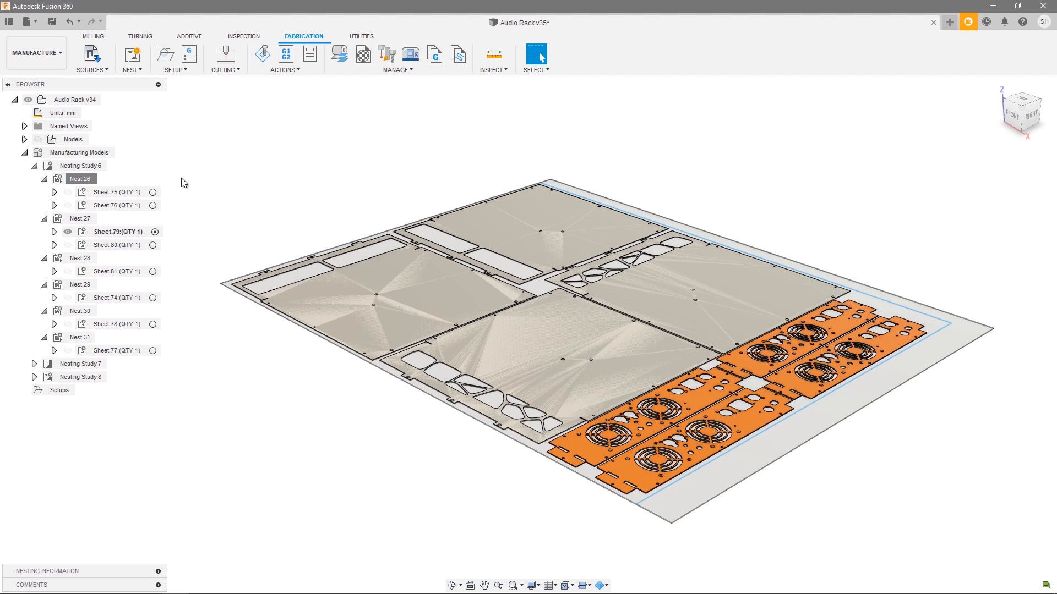
mouse_move(203, 361)
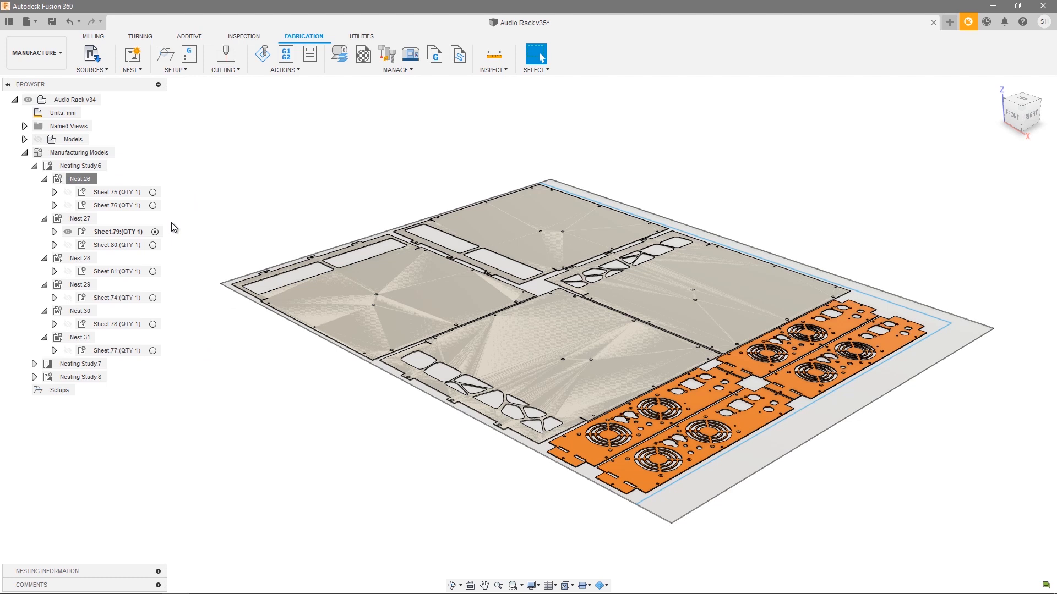
mouse_move(180, 178)
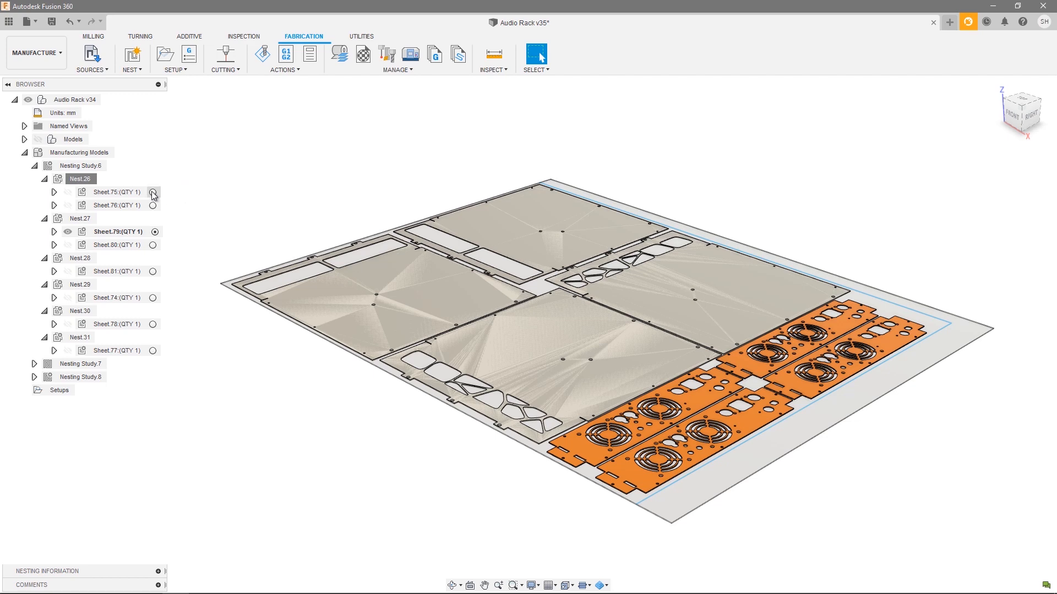
- Generate the Nest.26 report from the Browser and review its source parts and sheet details, then start saving it
right_click(79, 179)
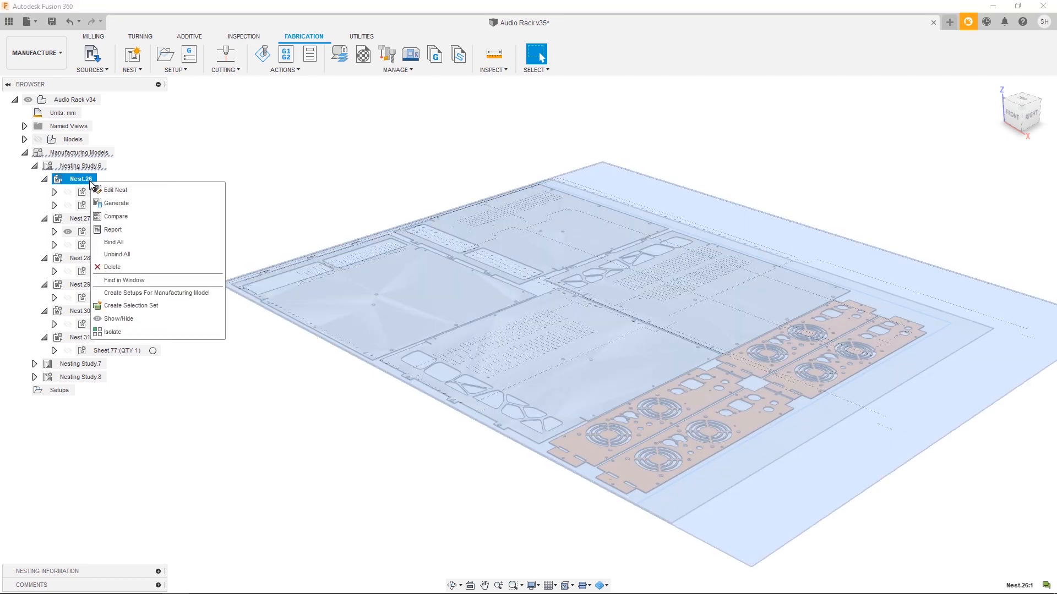
left_click(113, 228)
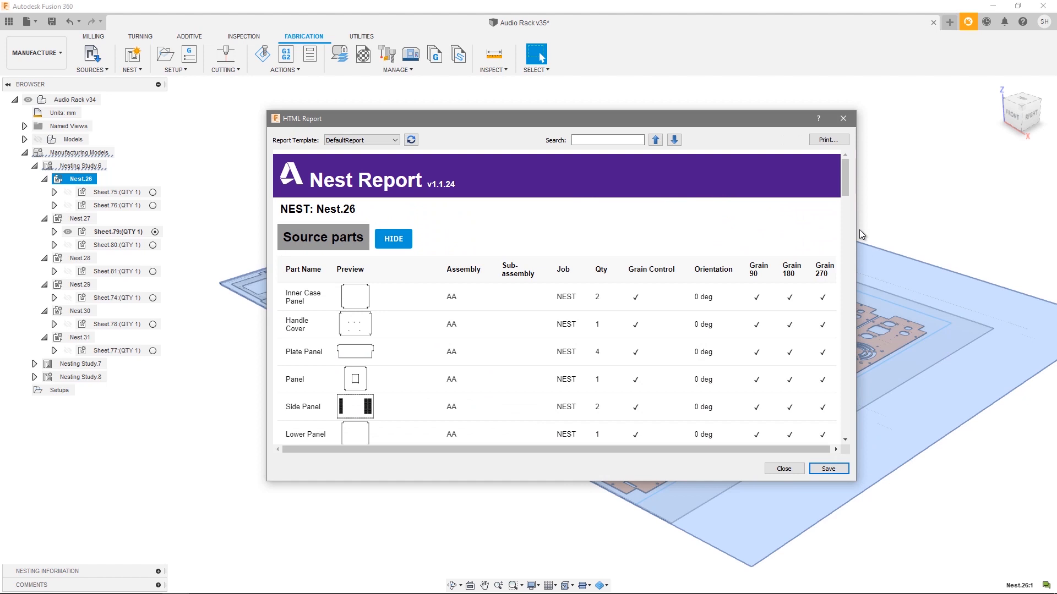
scroll("down", 3)
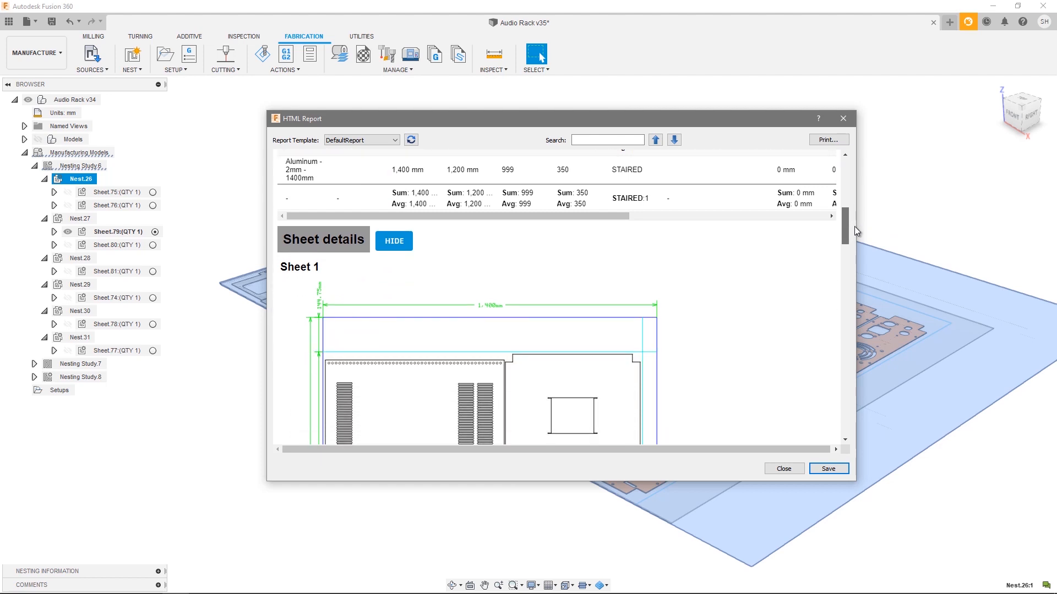
scroll("down", 3)
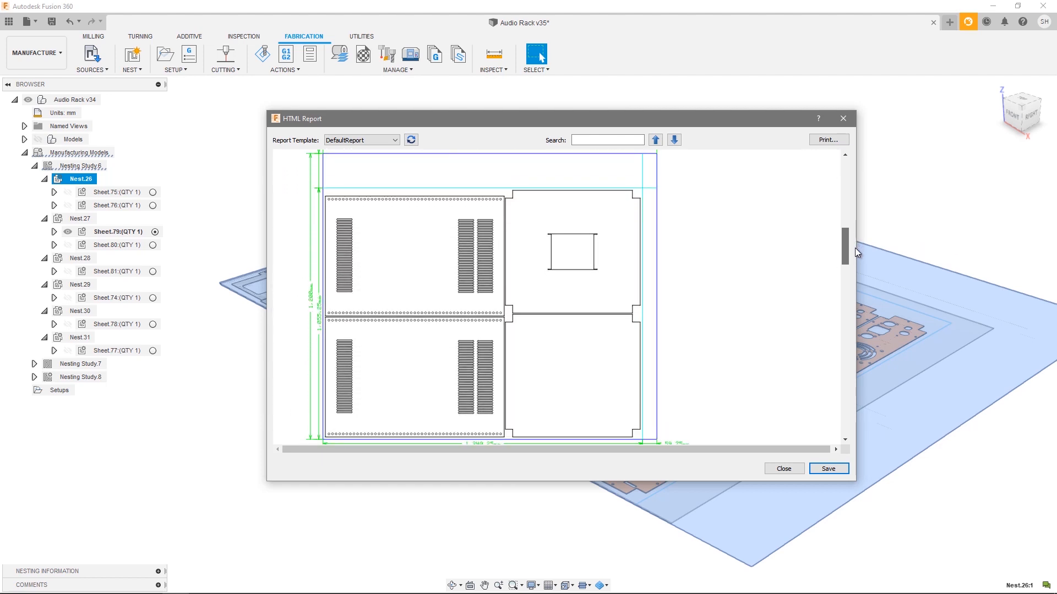
scroll("down", 3)
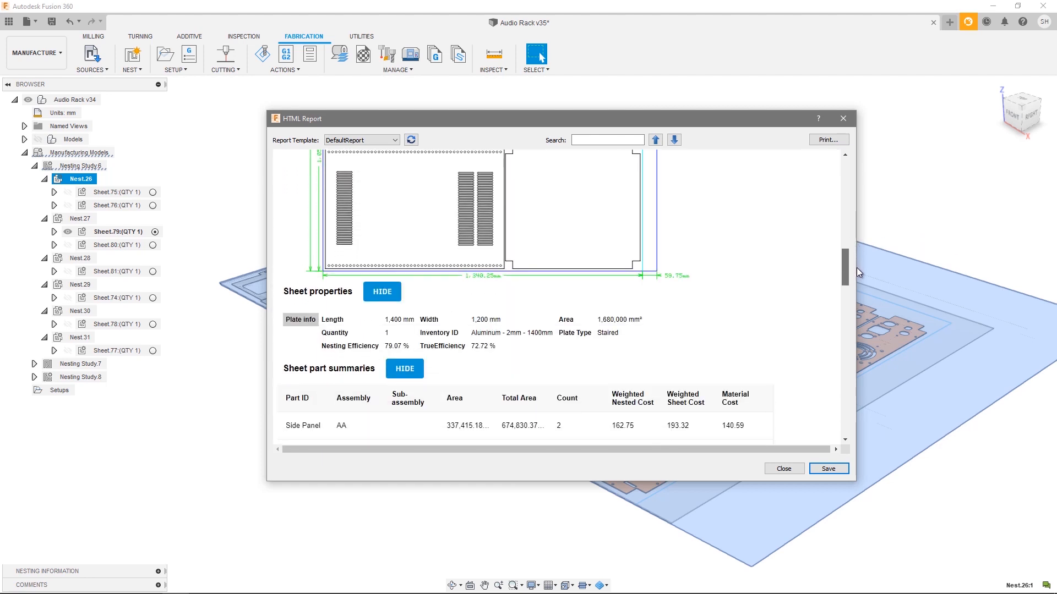
scroll("down", 3)
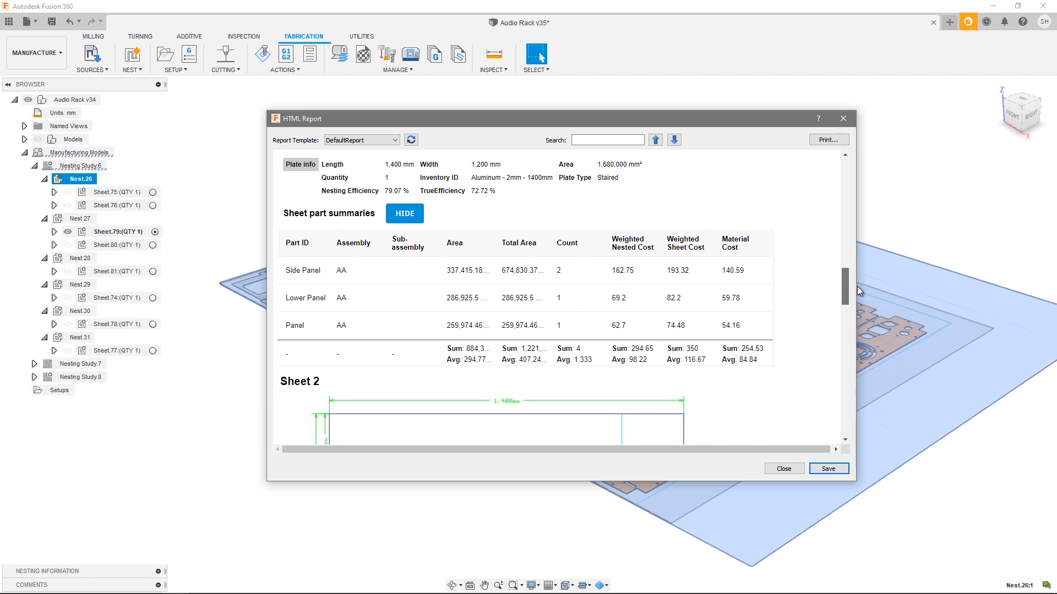
scroll("down", 3)
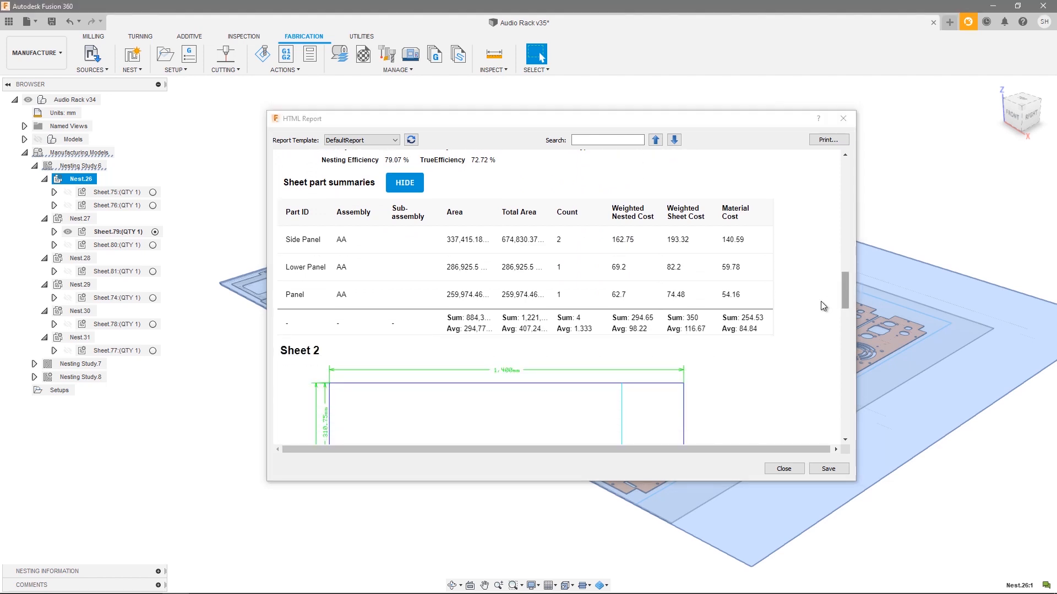
left_click(827, 469)
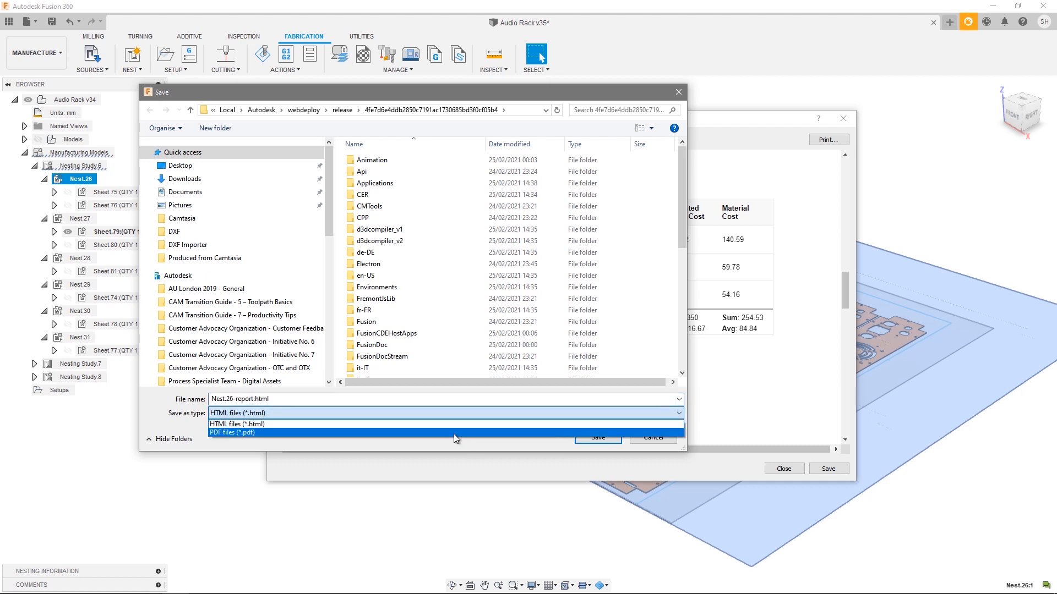
- Save the report as a PDF file into the DXF folder on the Desktop
left_click(236, 432)
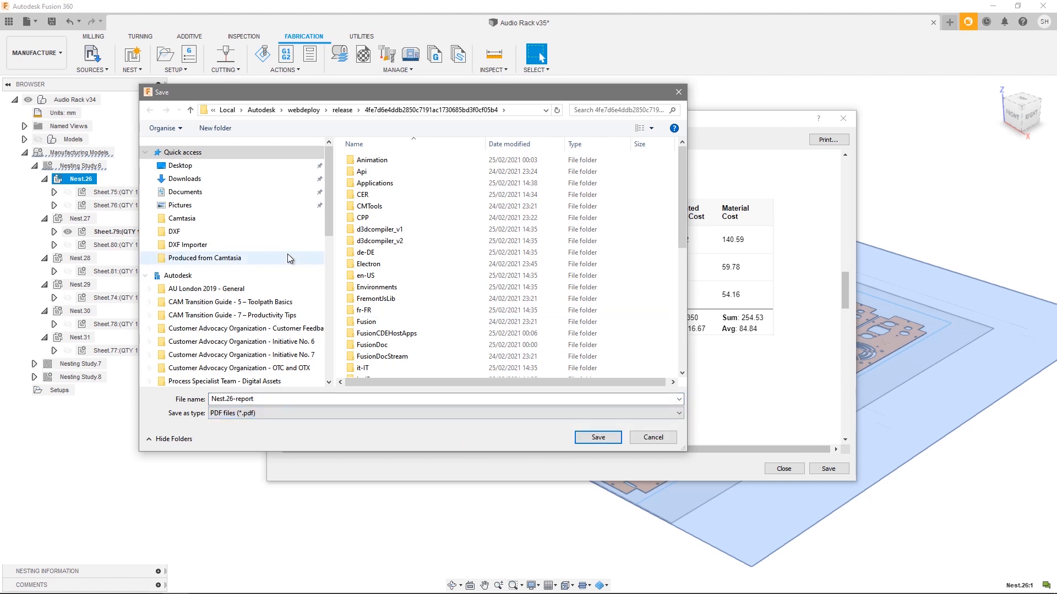
double_click(175, 231)
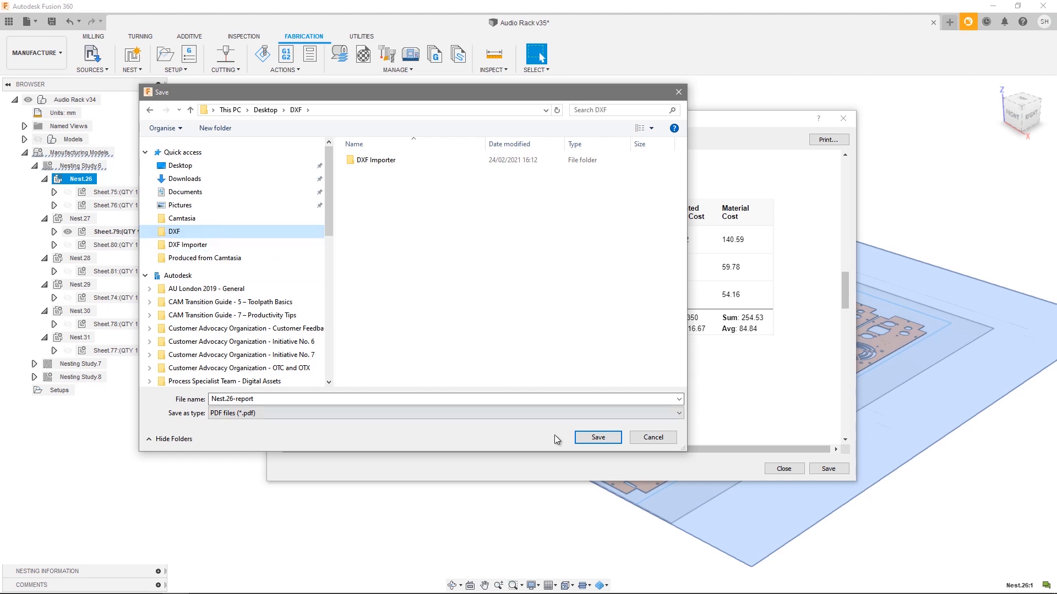
left_click(595, 437)
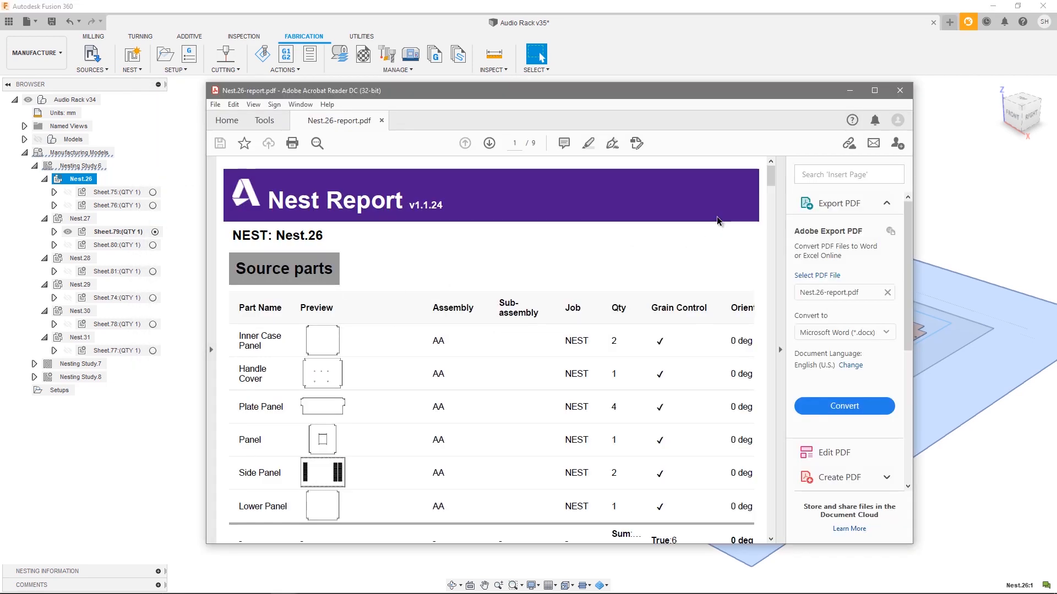
scroll("down", 3)
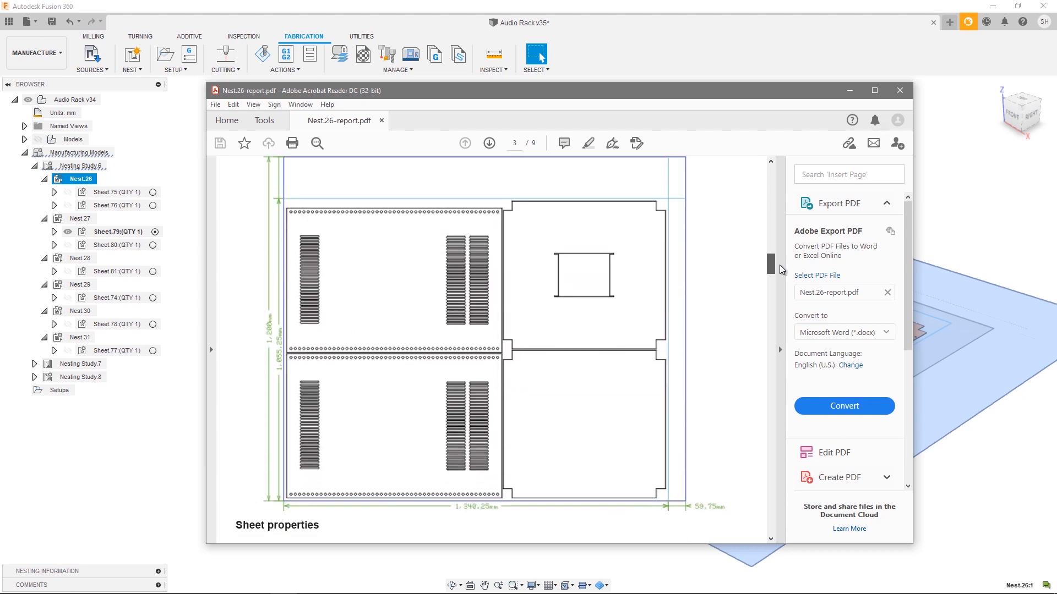
scroll("down", 3)
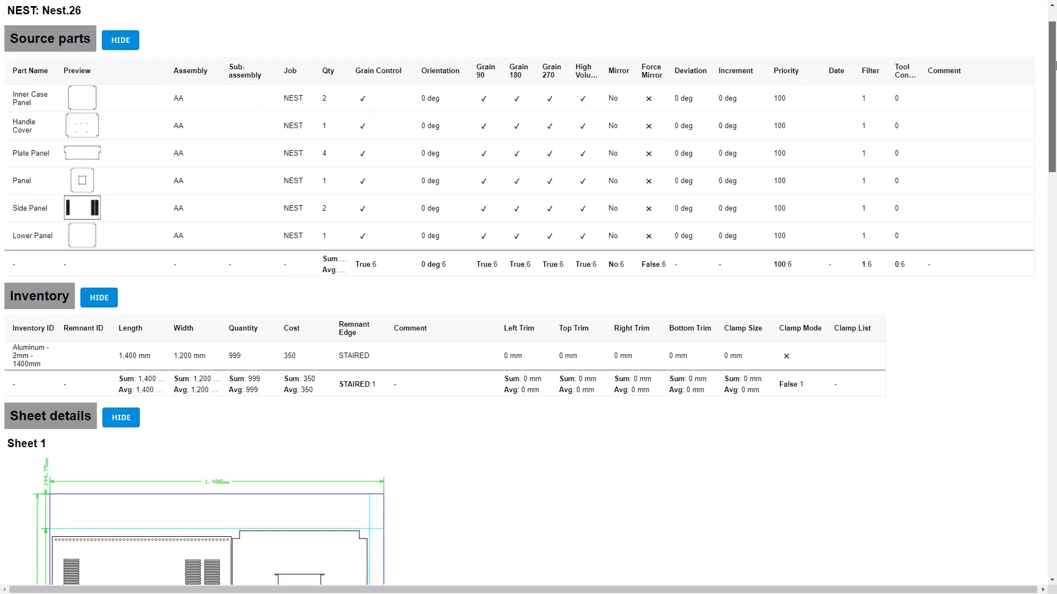
scroll("down", 3)
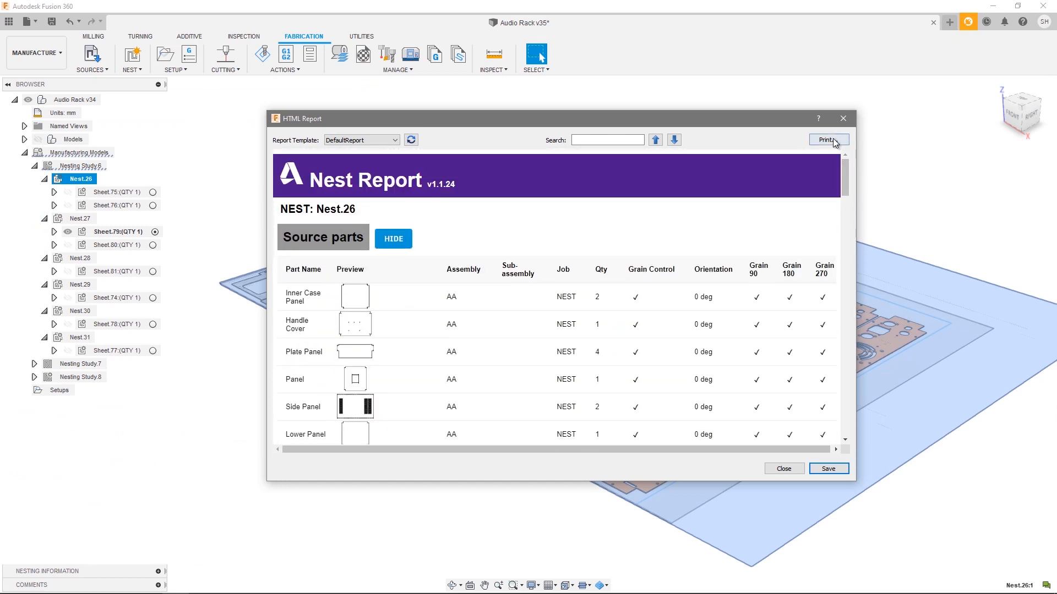
left_click(824, 140)
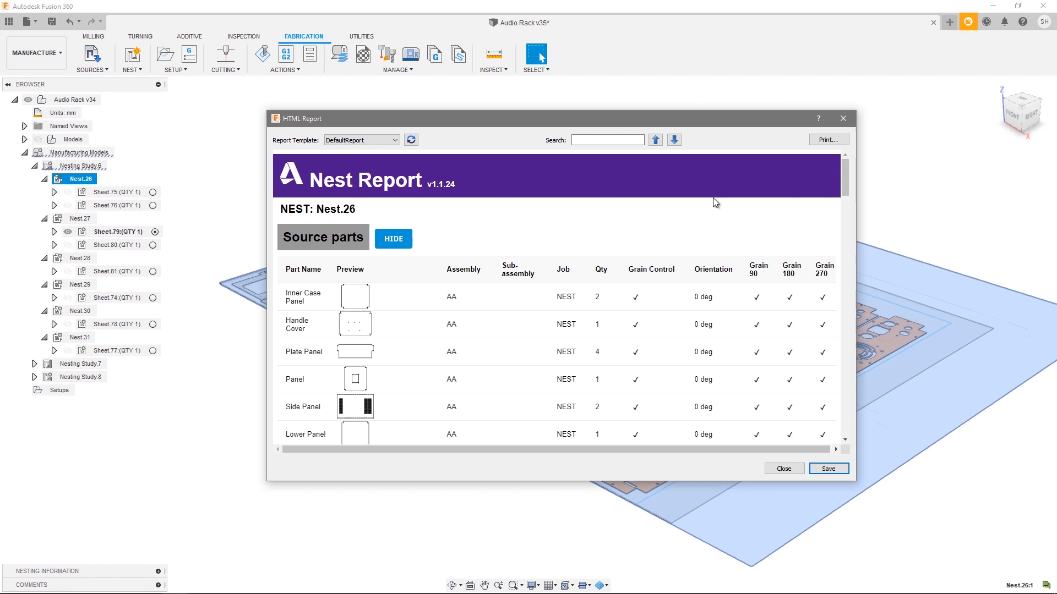
left_click(393, 140)
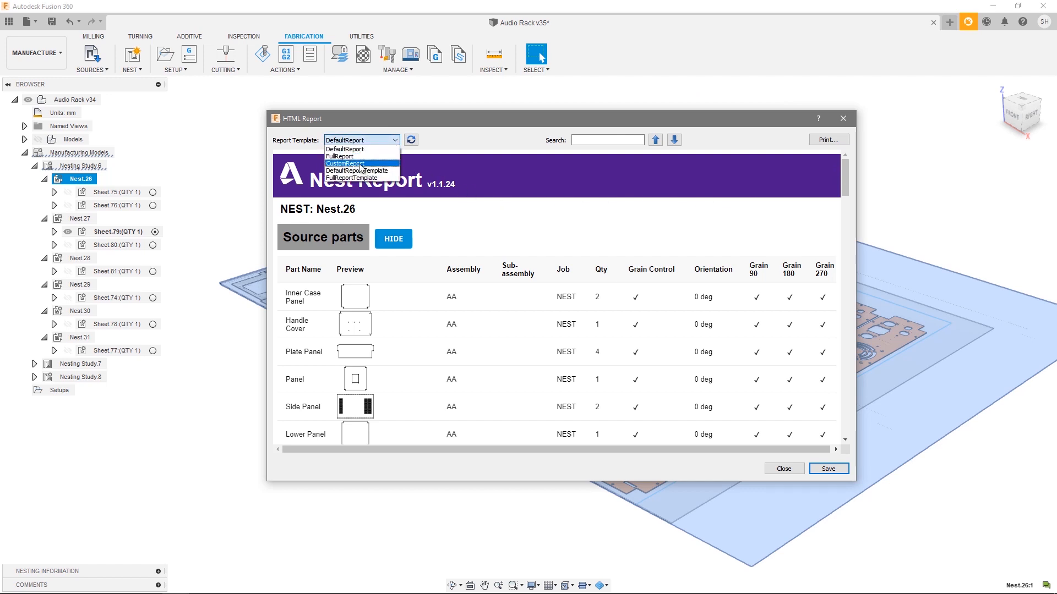
- Display the report with the CustomReport template, browse it, and close the report window
left_click(346, 163)
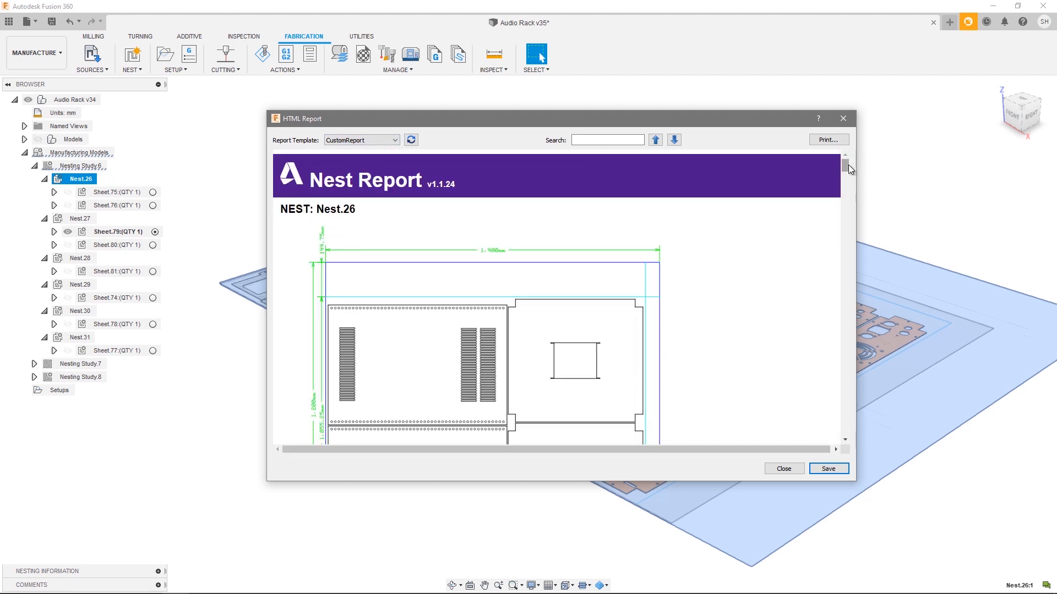
scroll("down", 3)
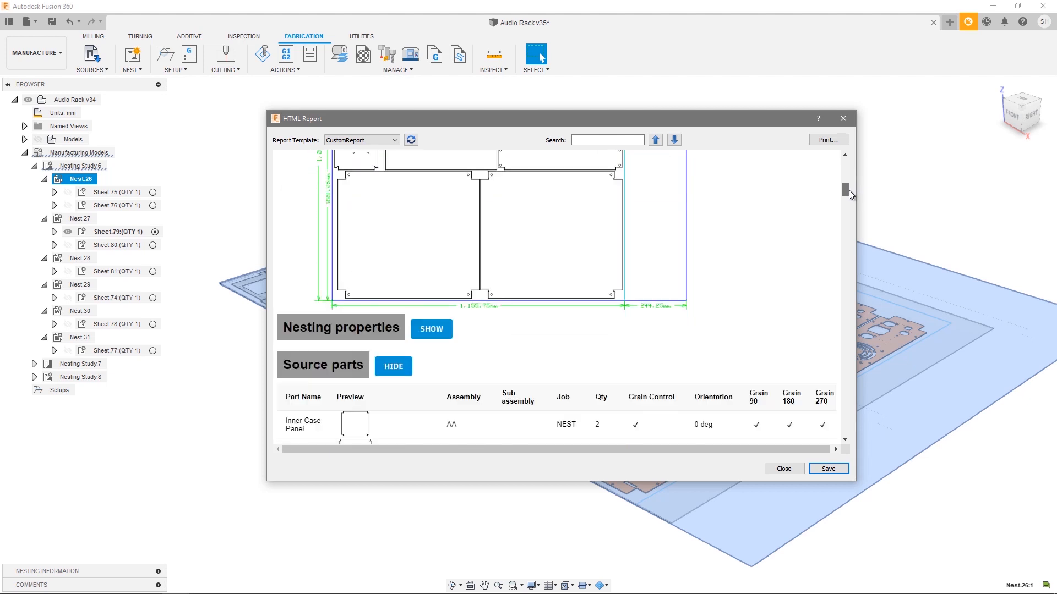
scroll("down", 3)
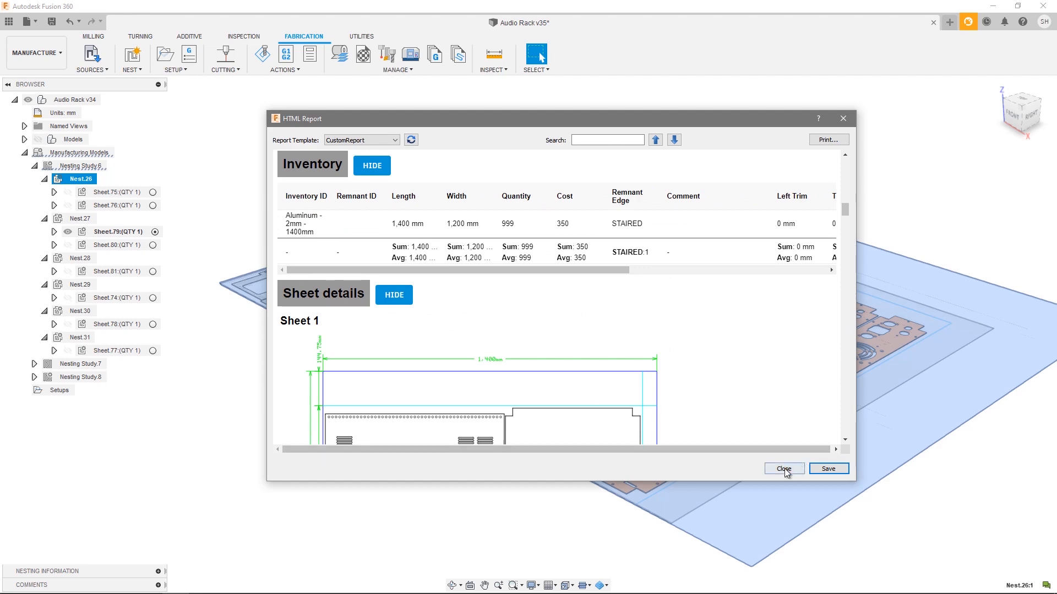
left_click(782, 469)
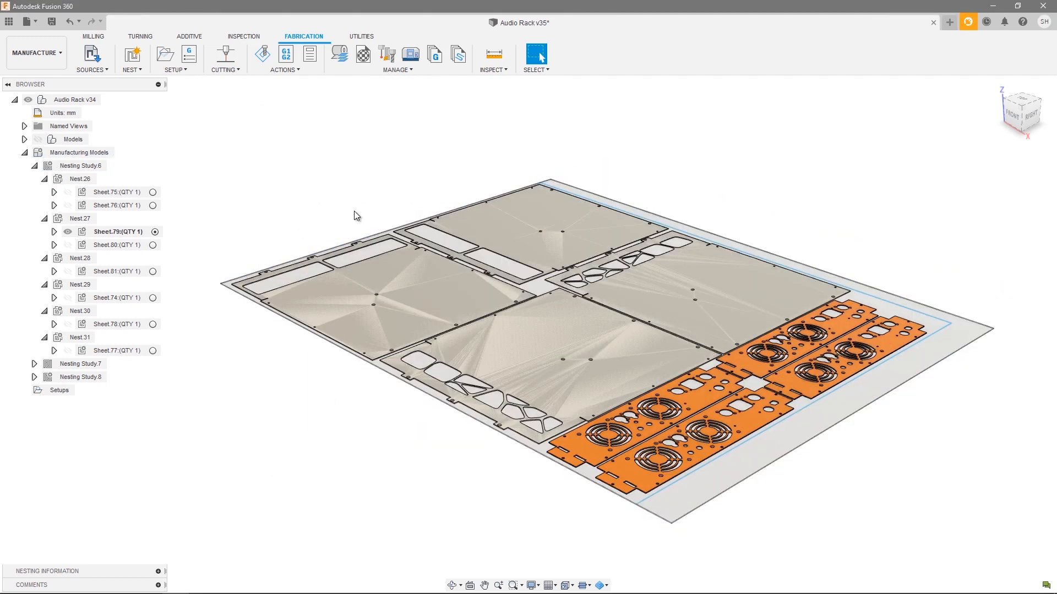
- Browse the Data Panel's Assets library into the NestReportTemplates folder listing the three template files
left_click(12, 22)
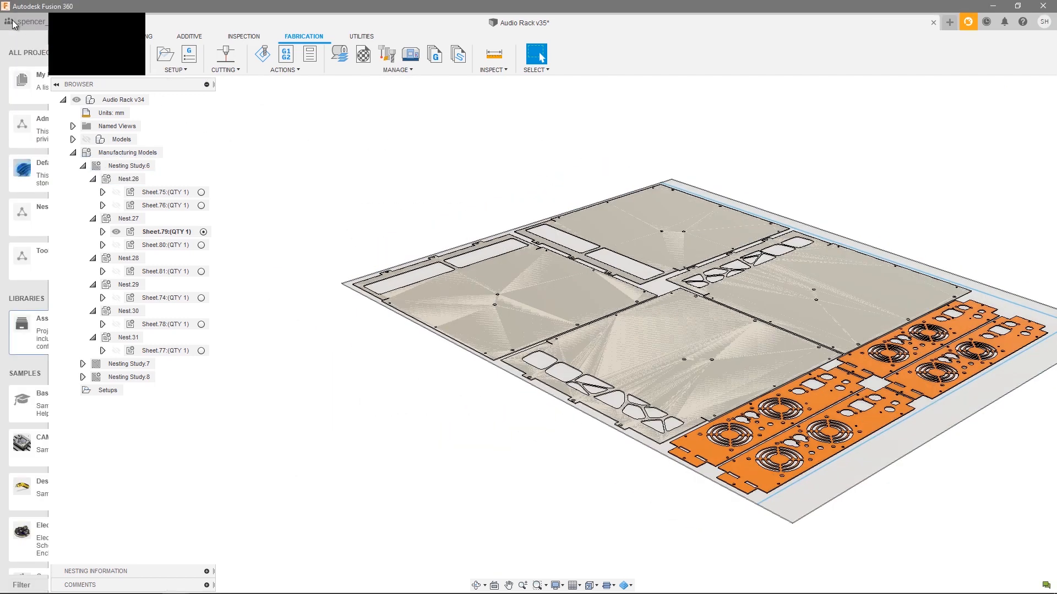
left_click(29, 22)
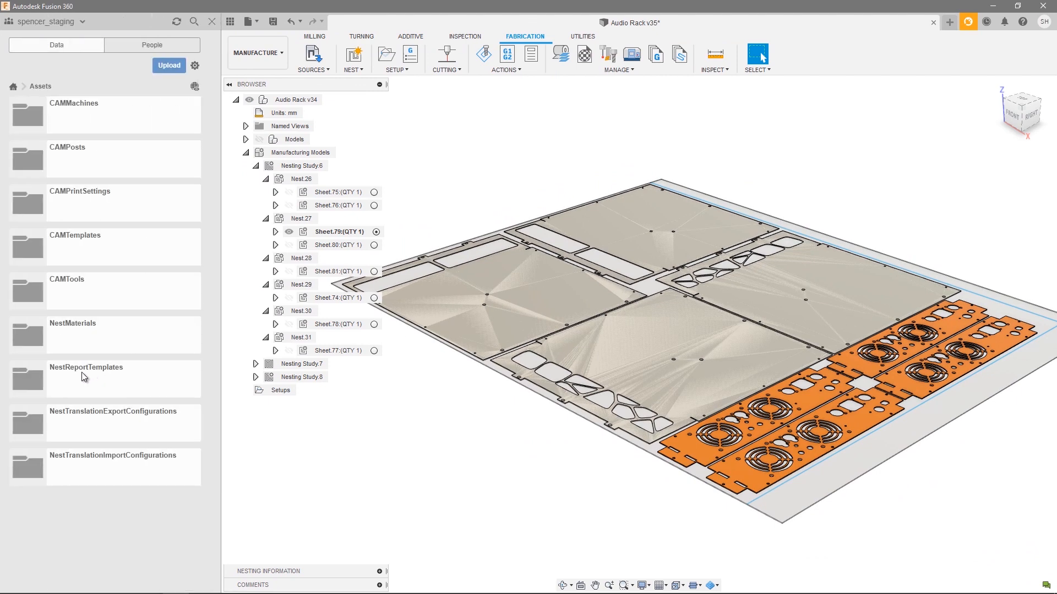
double_click(85, 368)
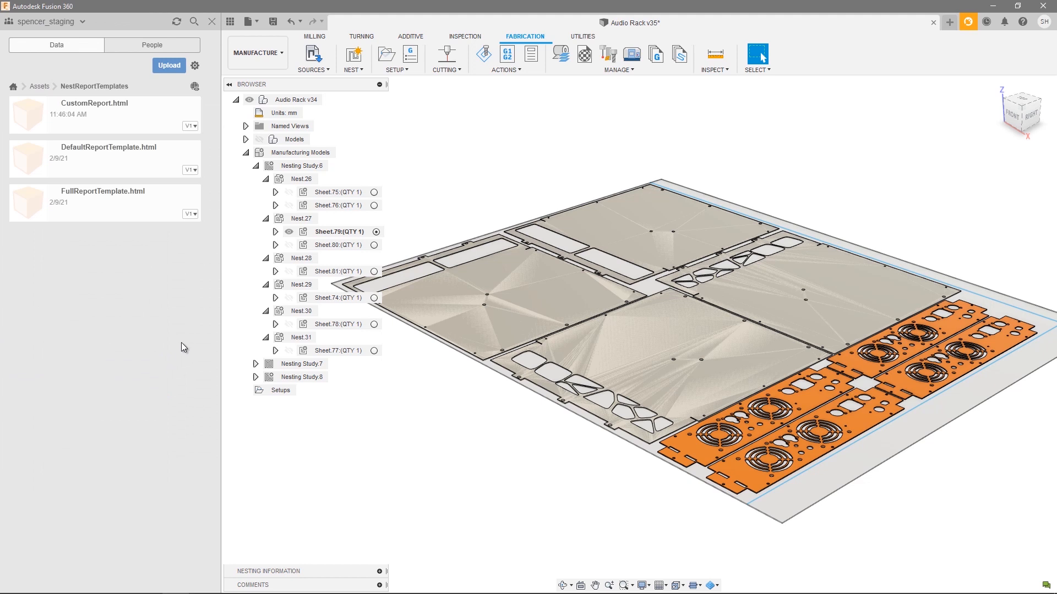
mouse_move(142, 112)
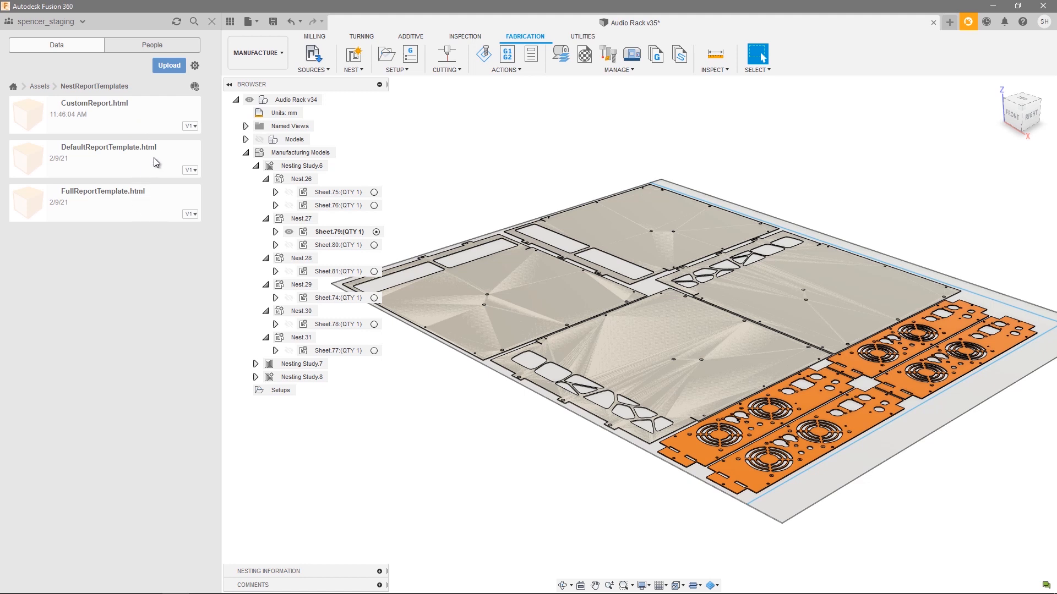
mouse_move(186, 253)
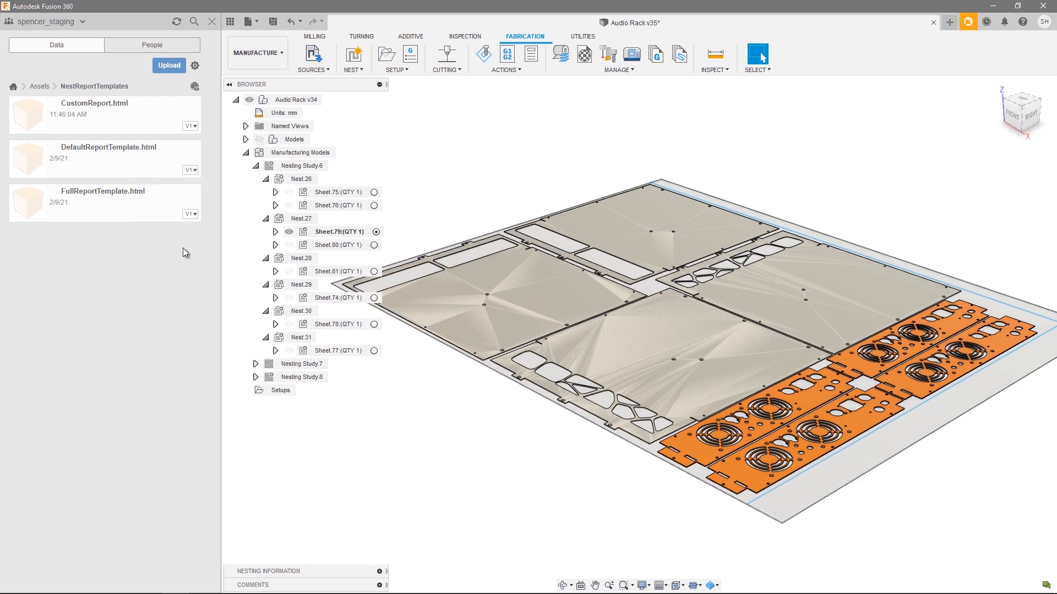
mouse_move(185, 223)
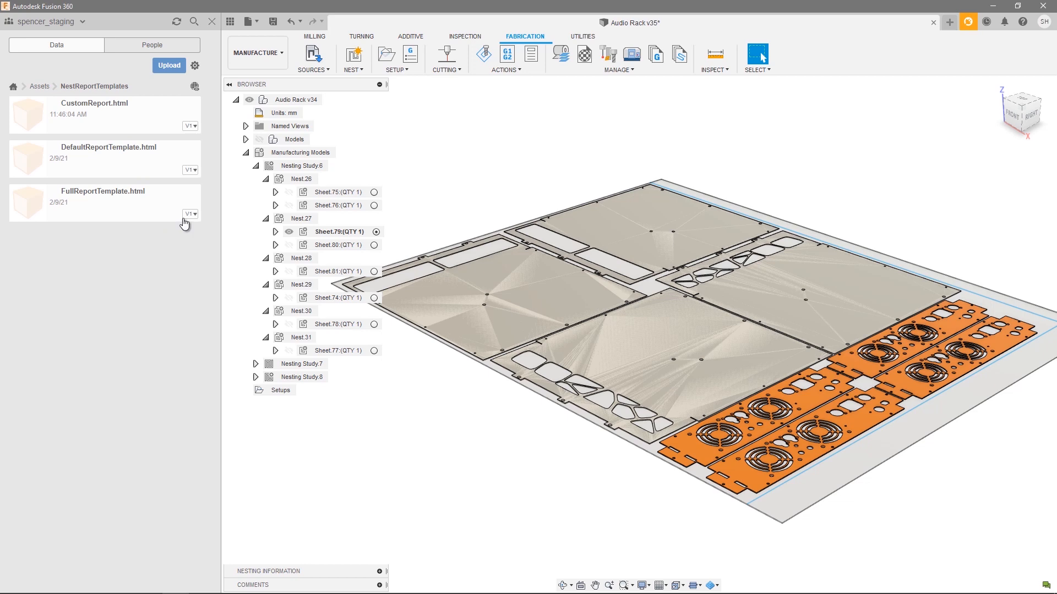